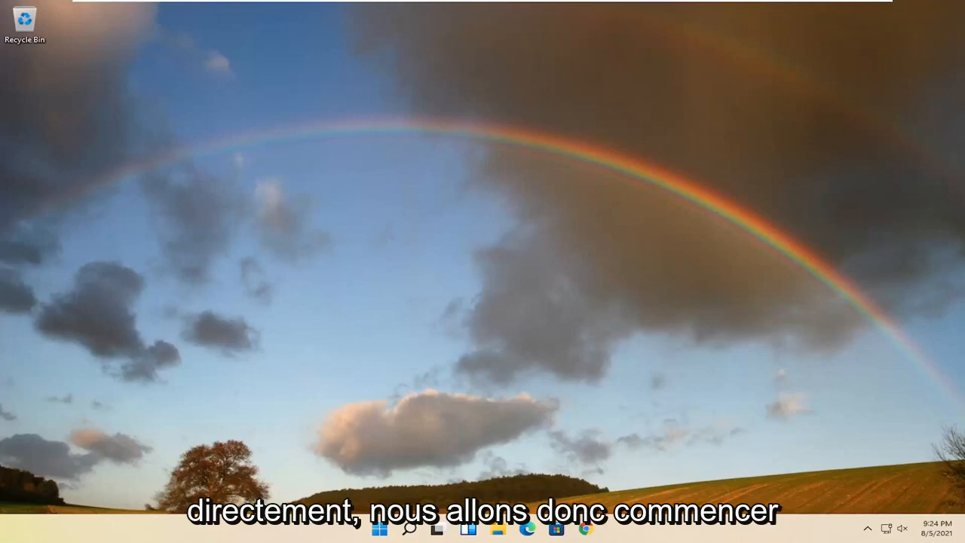
# Search for 'dev' in Windows Search and launch Device Manager from the results.
pyautogui.click(400, 530)
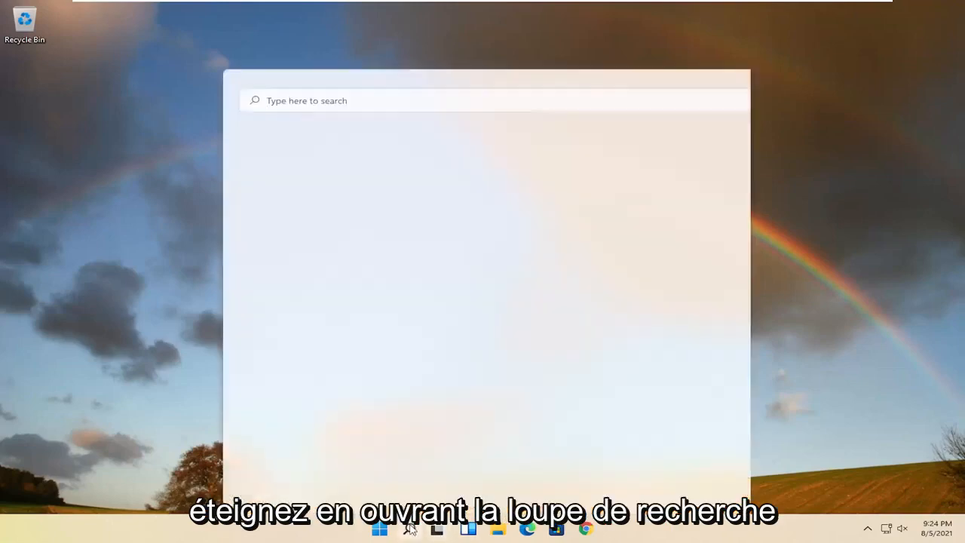
pyautogui.write('device manager')
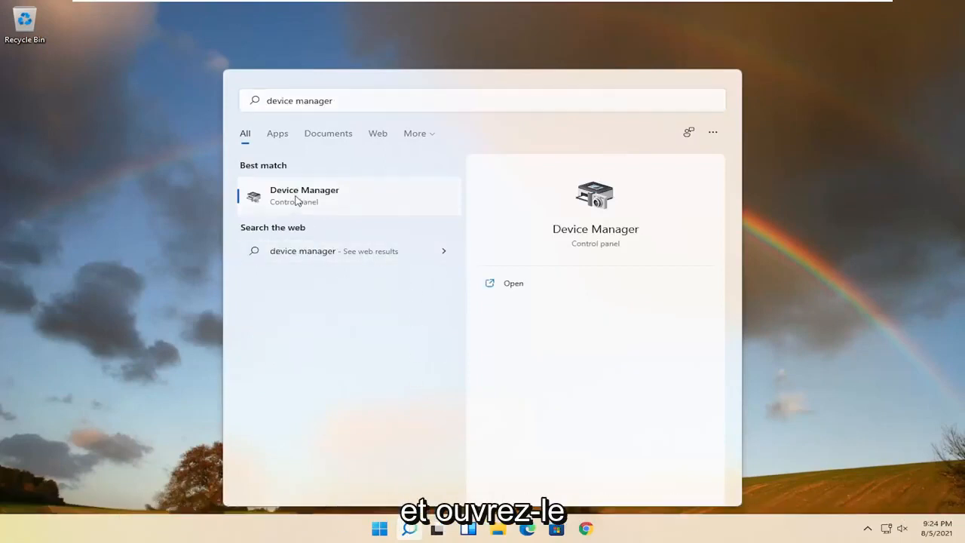
pyautogui.click(305, 196)
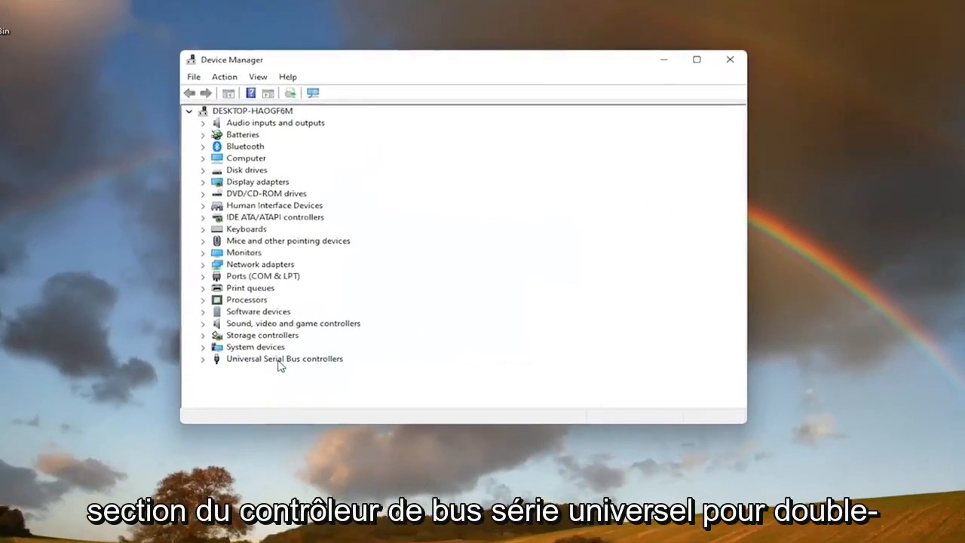
# Expand the Universal Serial Bus controllers category to list its USB devices.
pyautogui.doubleClick(283, 358)
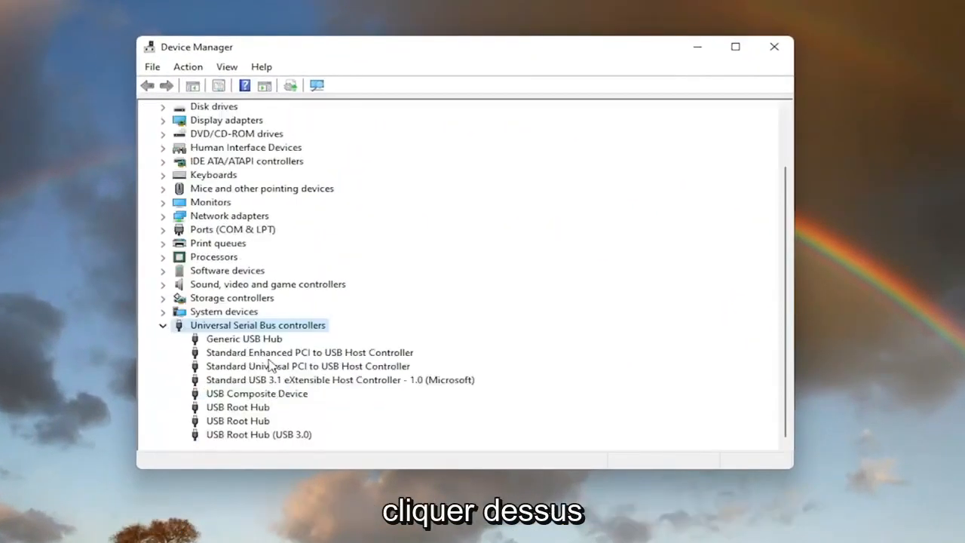
pyautogui.moveTo(289, 419)
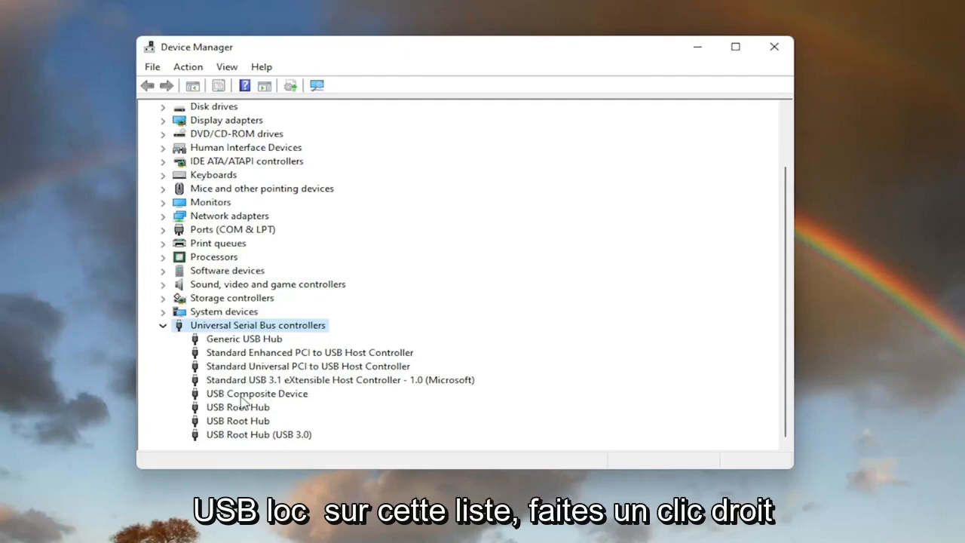
pyautogui.rightClick(256, 393)
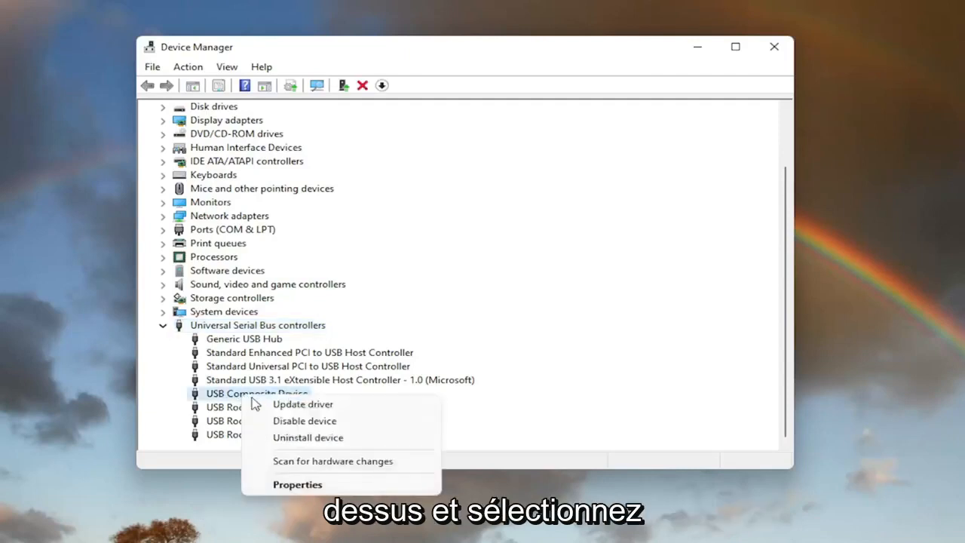
pyautogui.click(303, 404)
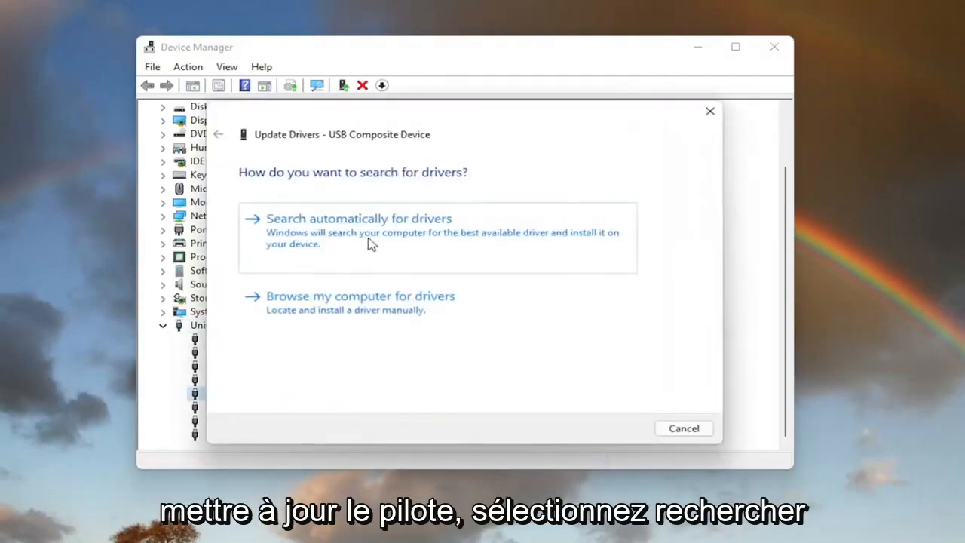
pyautogui.click(359, 218)
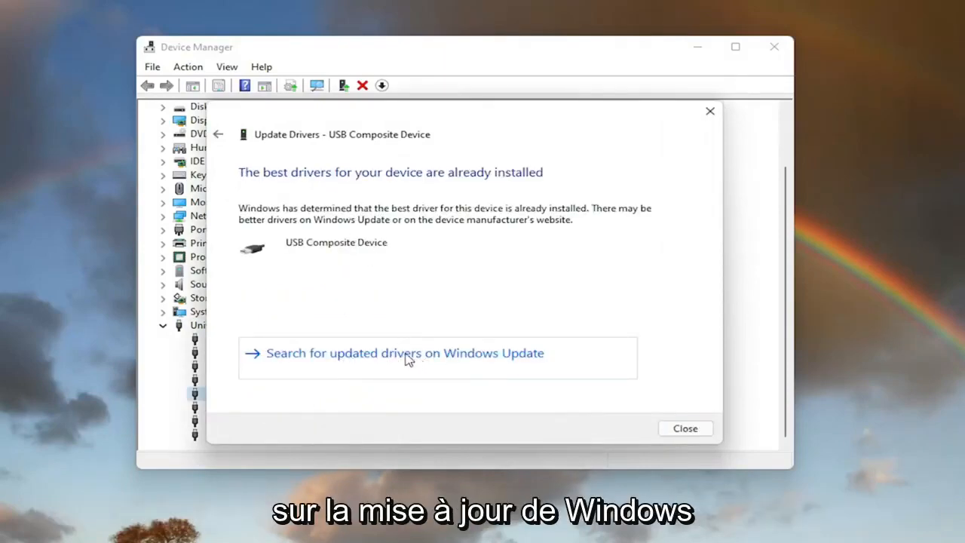
pyautogui.click(407, 353)
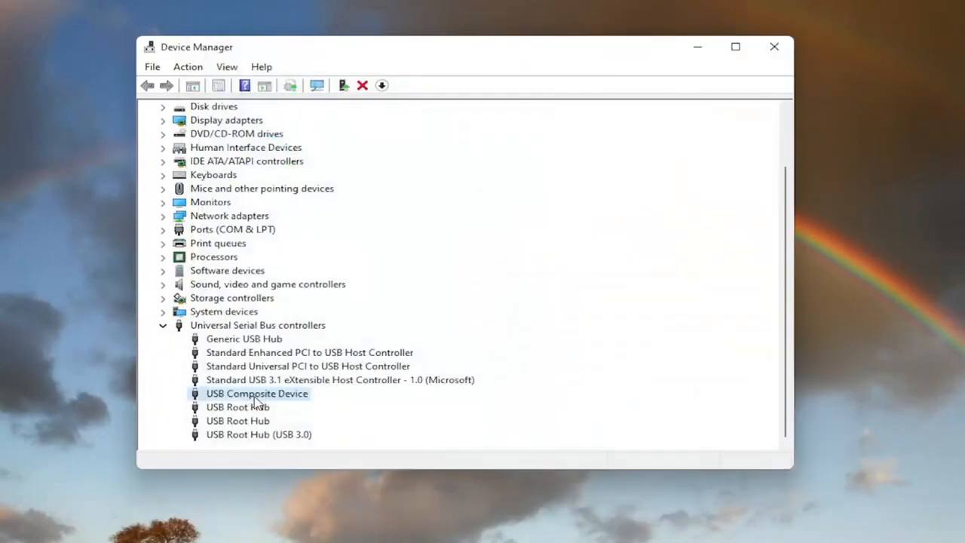
# Reinstall the USB Composite Device driver by picking the compatible driver from this computer.
pyautogui.doubleClick(256, 392)
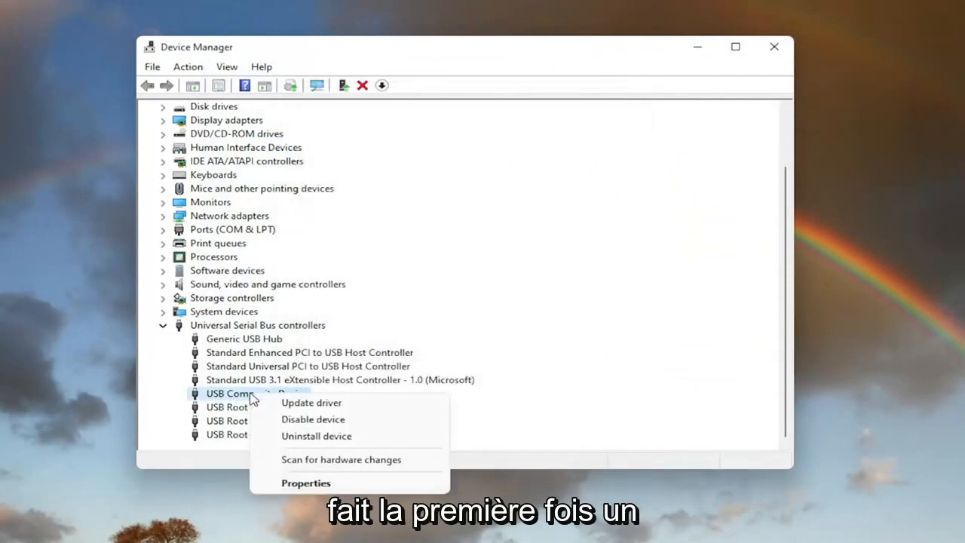
pyautogui.click(310, 402)
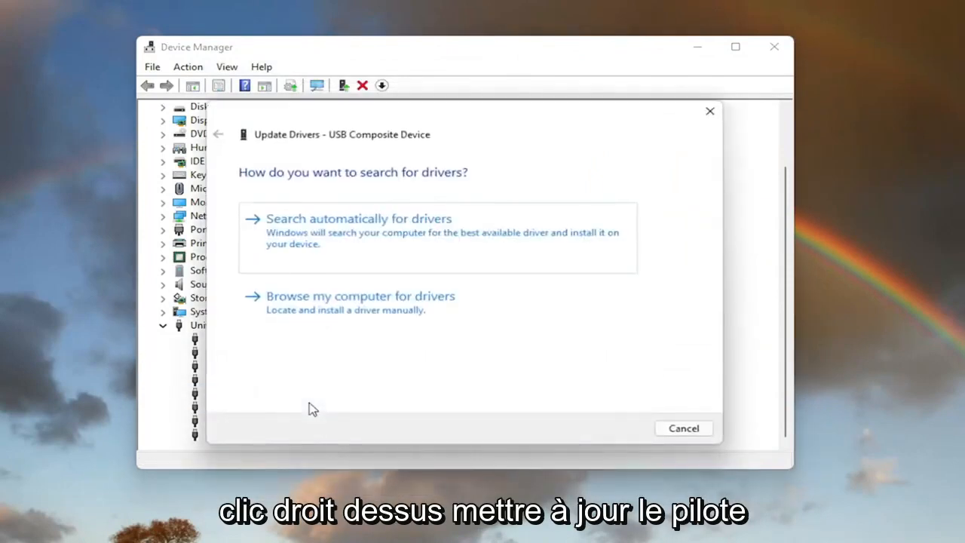
pyautogui.moveTo(397, 310)
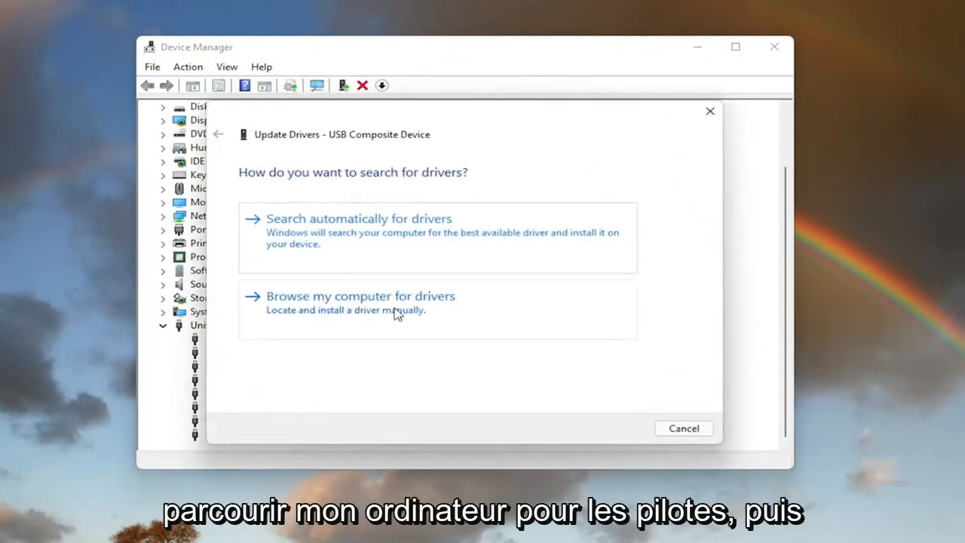
pyautogui.click(362, 296)
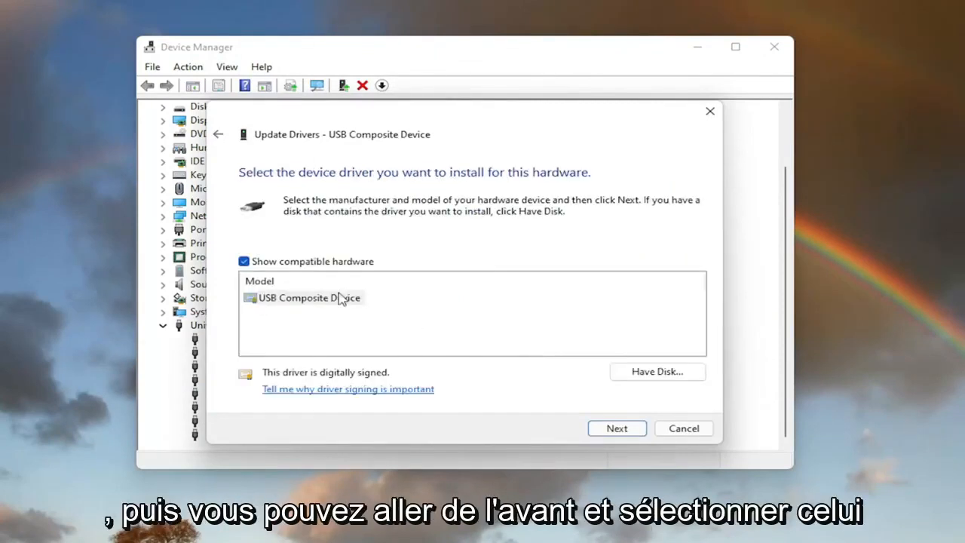
pyautogui.moveTo(296, 303)
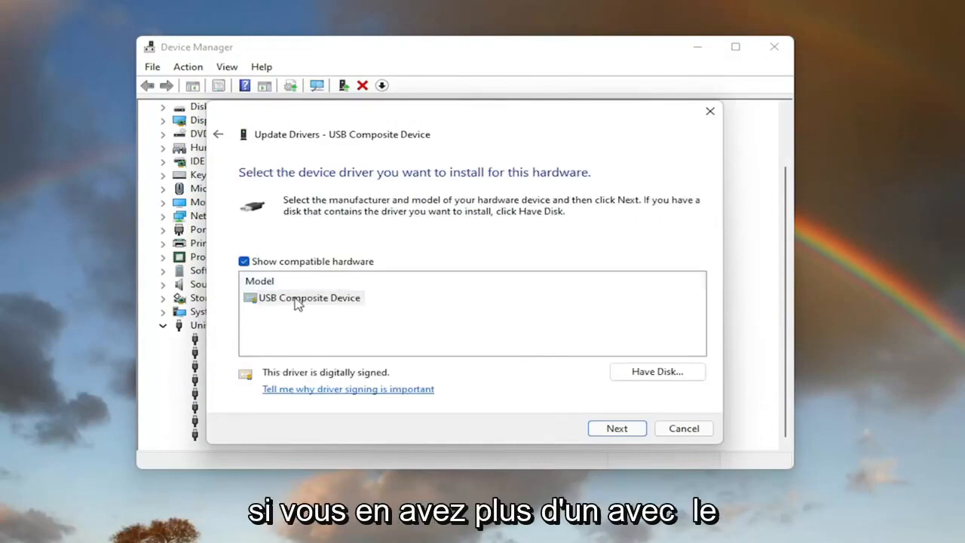
pyautogui.moveTo(307, 297)
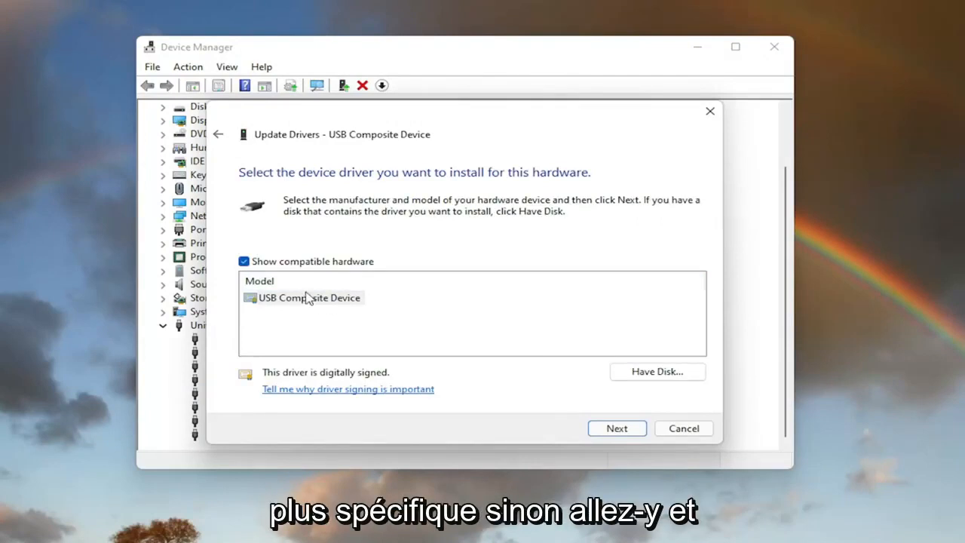
pyautogui.click(617, 428)
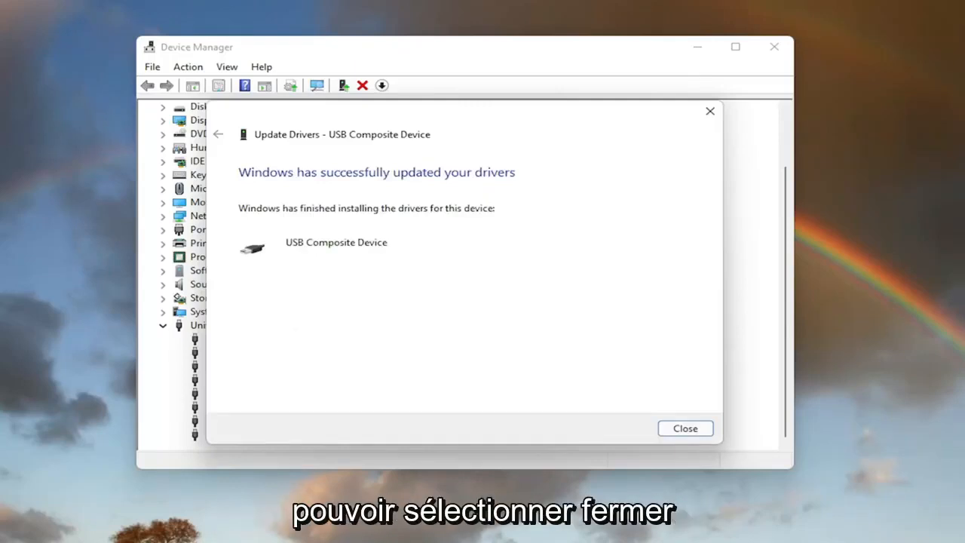
pyautogui.click(684, 428)
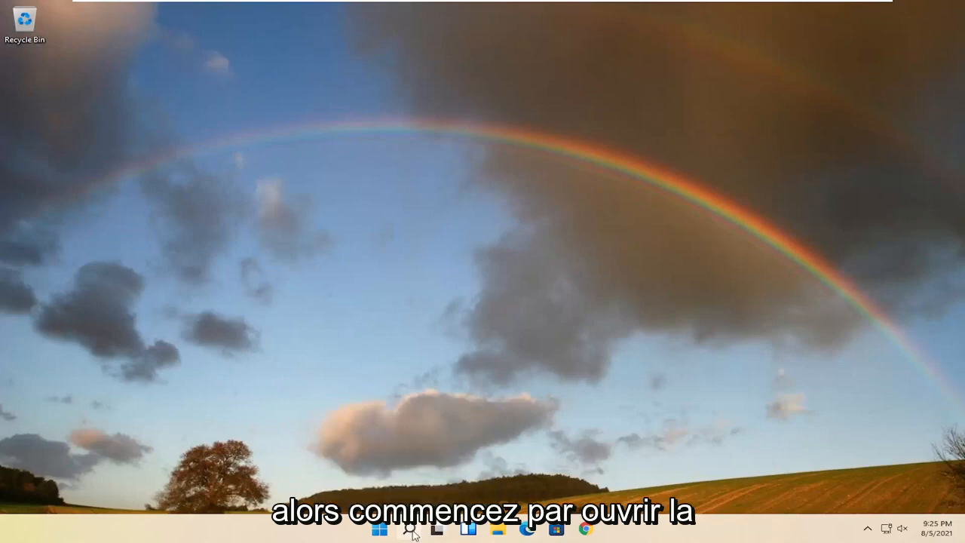
# Search 'cmd' and run Command Prompt as administrator, approving the UAC prompt.
pyautogui.click(404, 534)
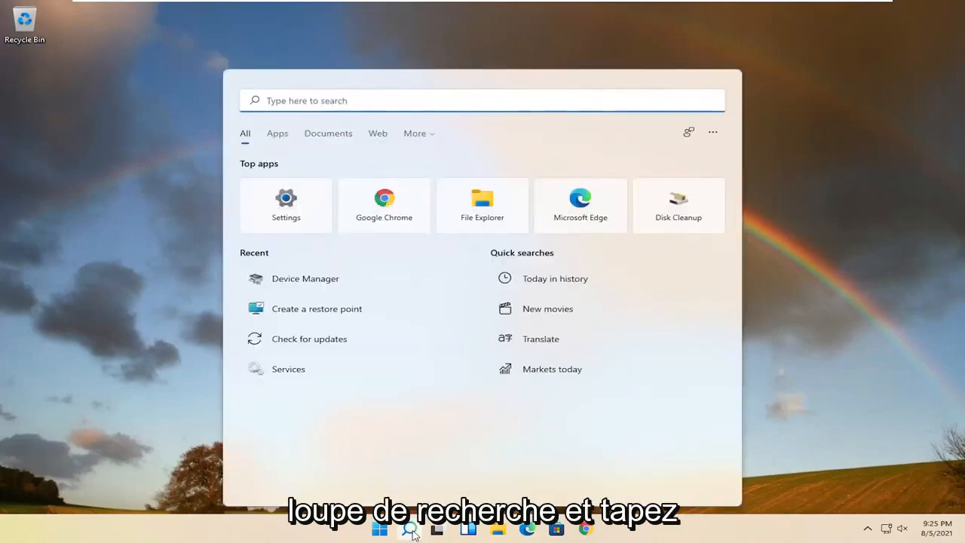
pyautogui.write('cmd')
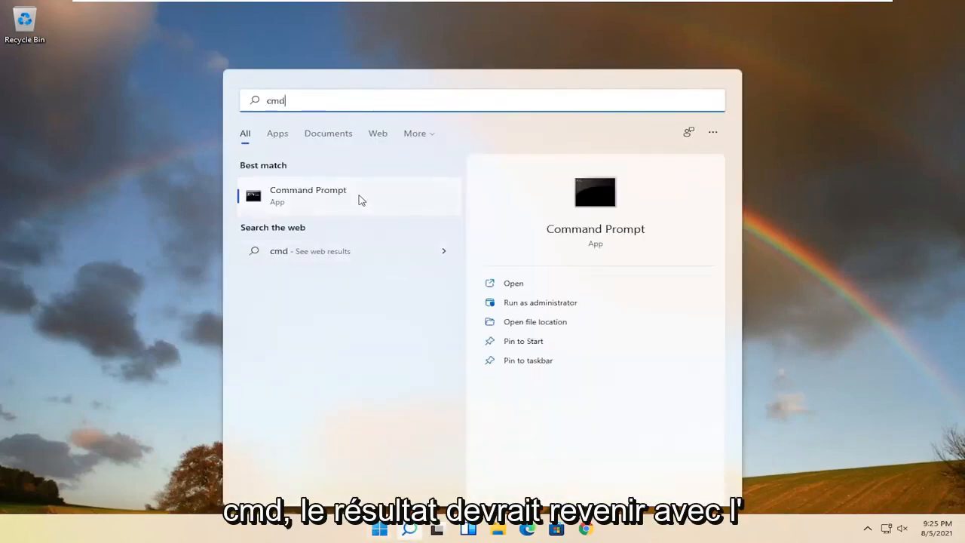
pyautogui.rightClick(307, 196)
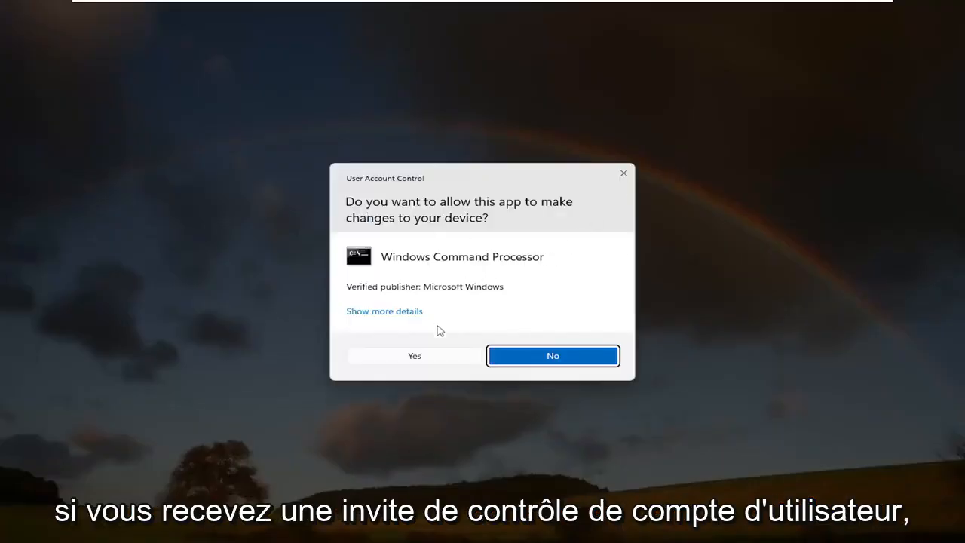
pyautogui.click(413, 356)
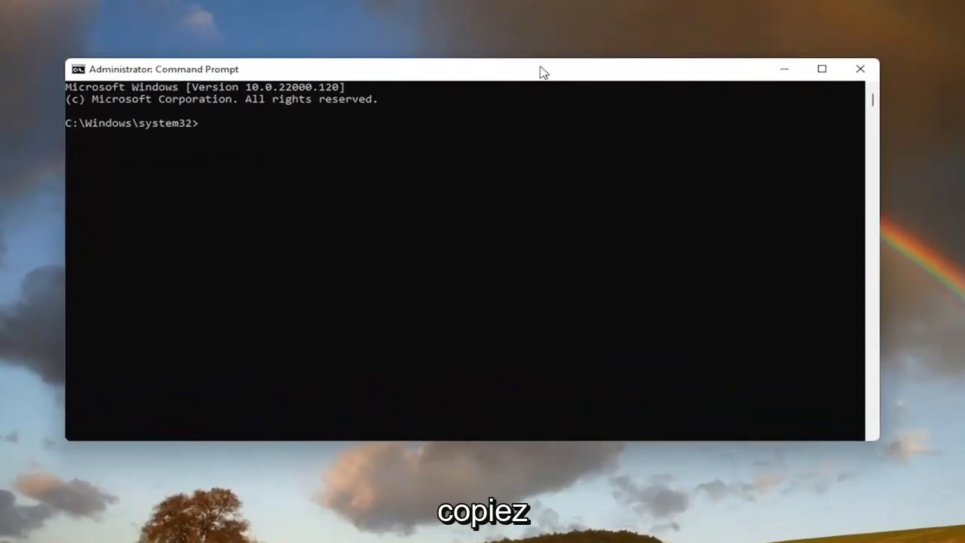
pyautogui.moveTo(505, 82)
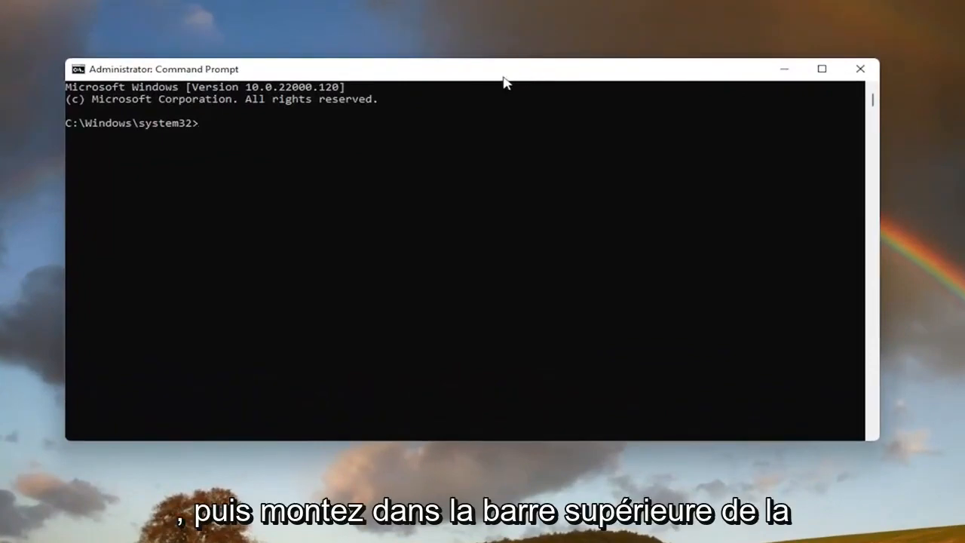
pyautogui.moveTo(470, 71)
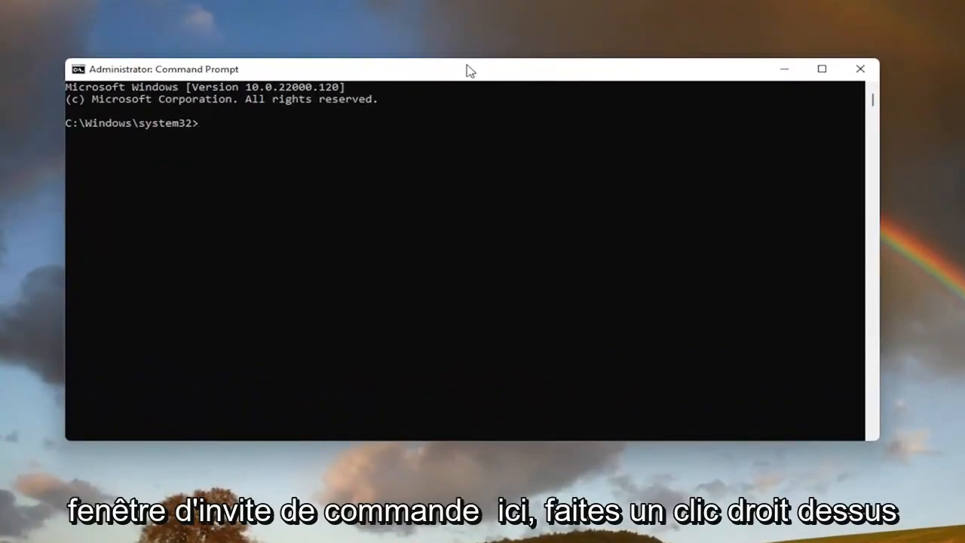
# Paste and run 'msdt.exe -id DeviceDiagnostic' to launch the Hardware and Devices troubleshooter.
pyautogui.rightClick(467, 69)
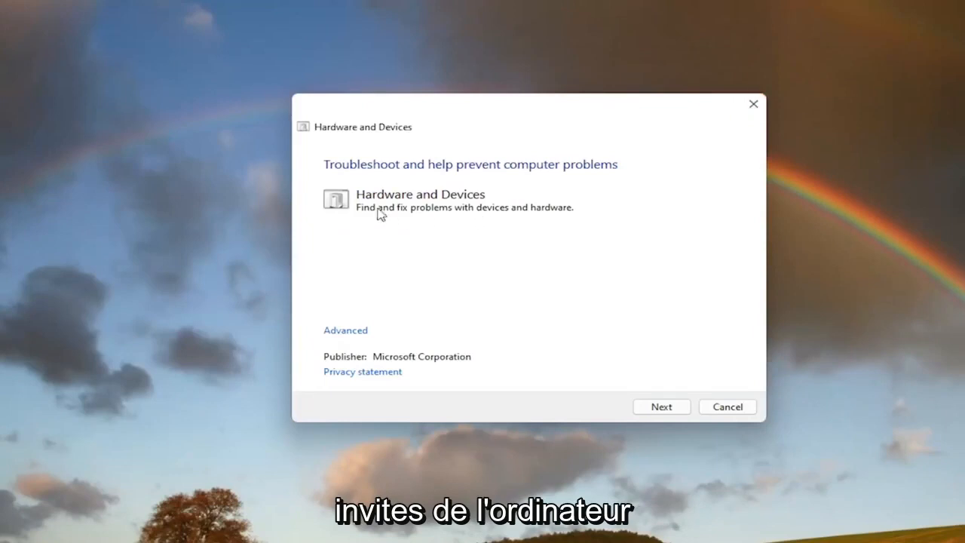
pyautogui.moveTo(407, 220)
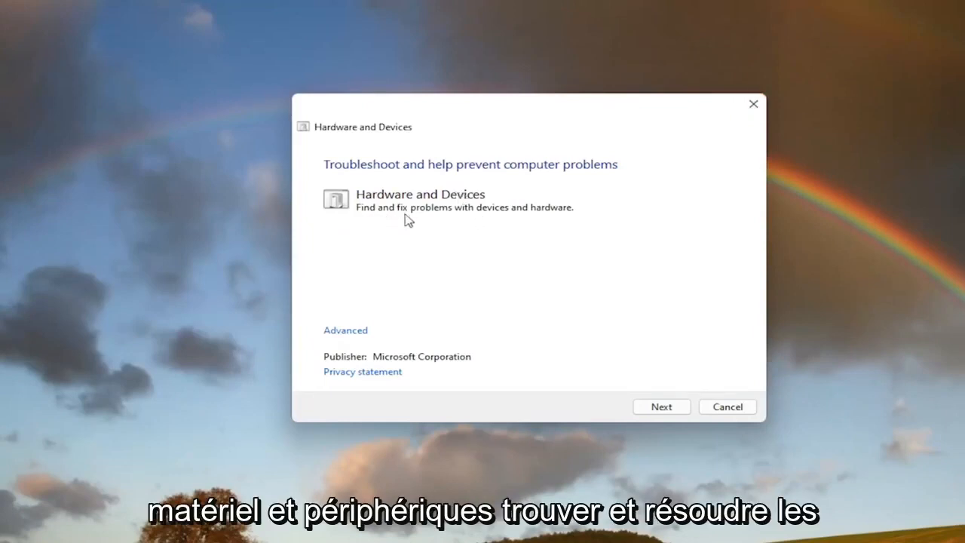
pyautogui.moveTo(425, 356)
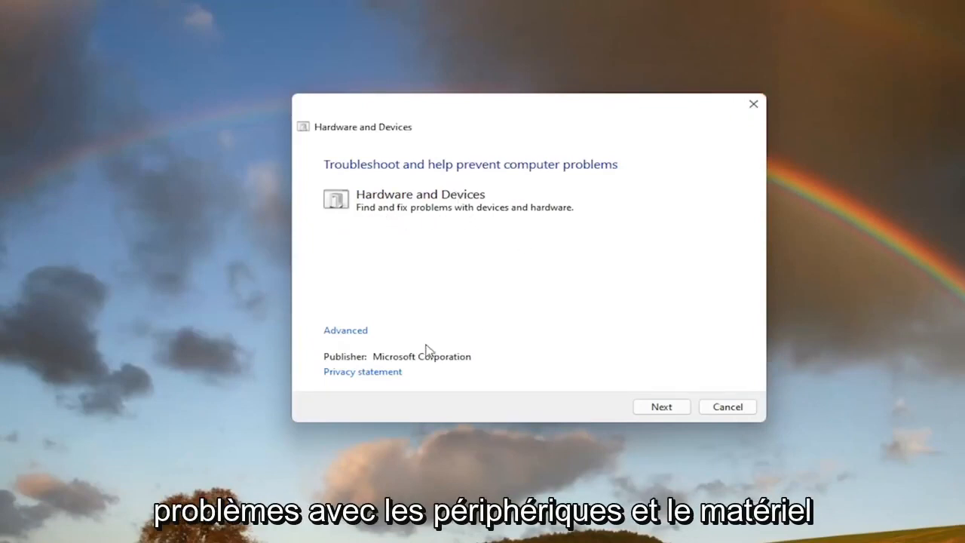
# Turn on 'Apply repairs automatically' under Advanced and start the hardware scan.
pyautogui.click(343, 330)
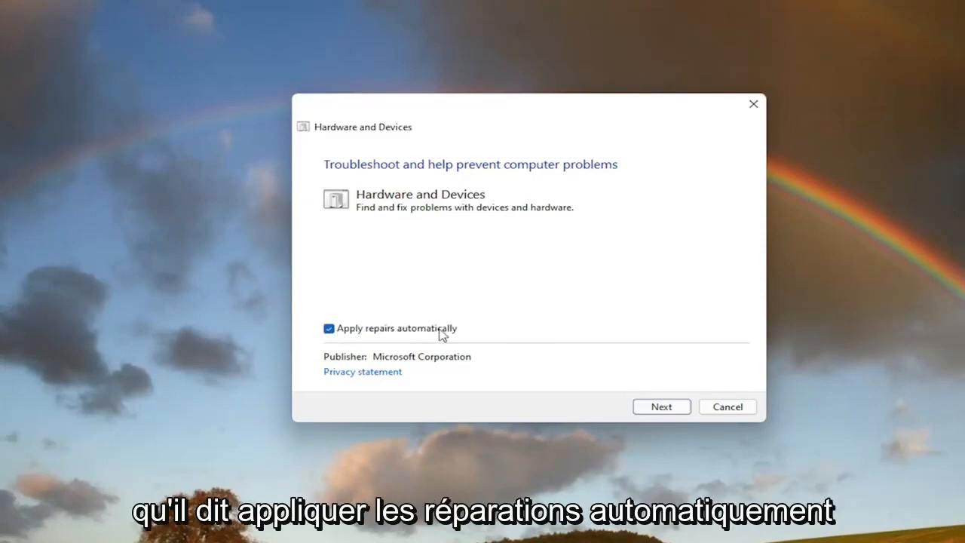
pyautogui.click(661, 407)
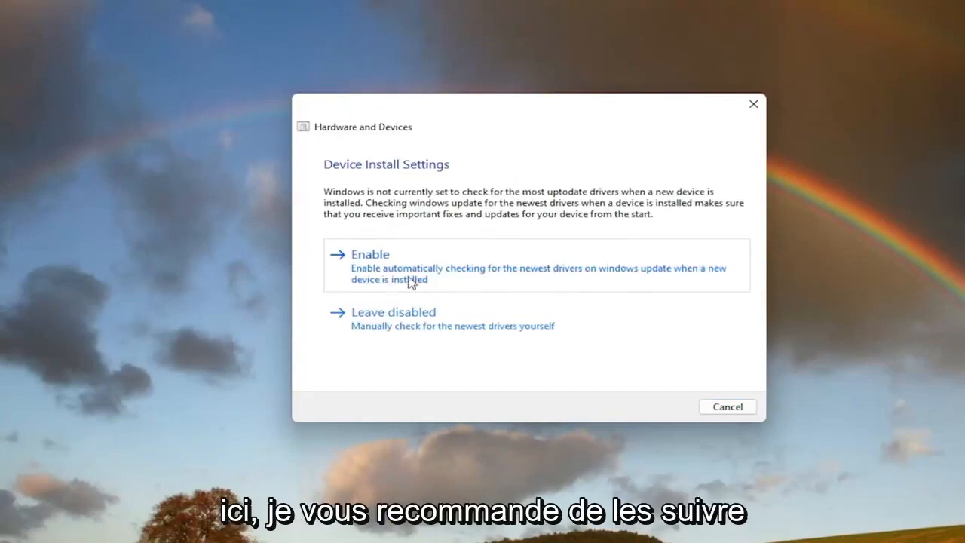
# Enable automatic driver checks, close the finished troubleshooter, and bring up Start's shutdown shortcuts.
pyautogui.click(370, 253)
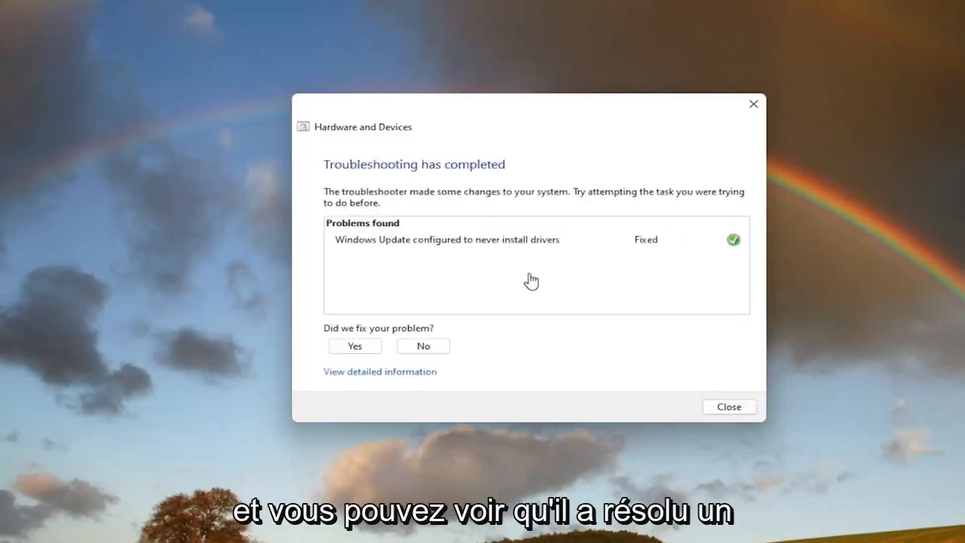
pyautogui.moveTo(520, 289)
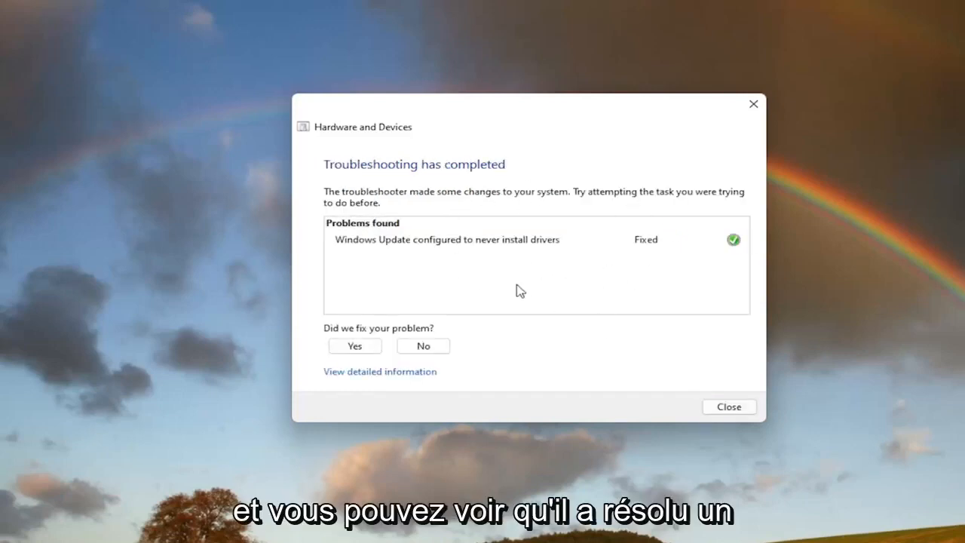
pyautogui.click(730, 407)
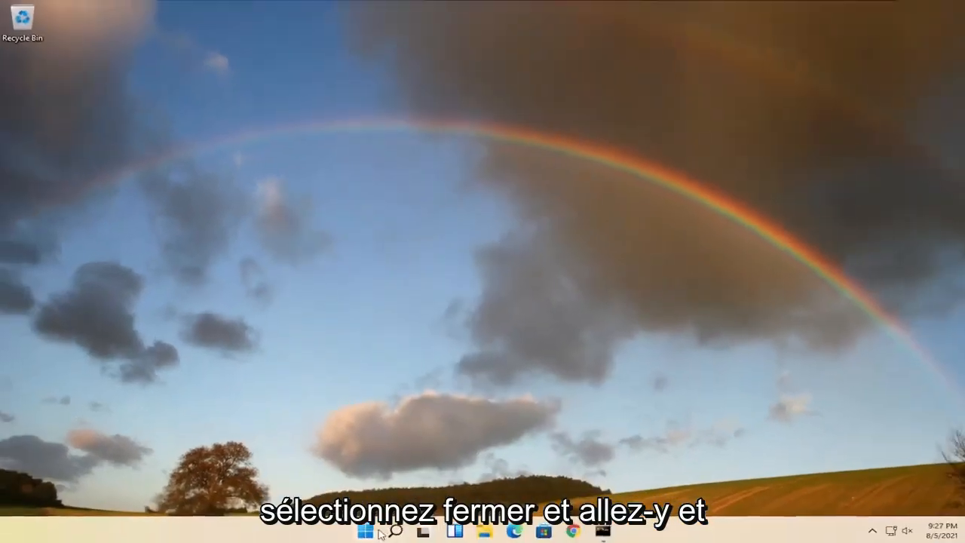
pyautogui.click(365, 532)
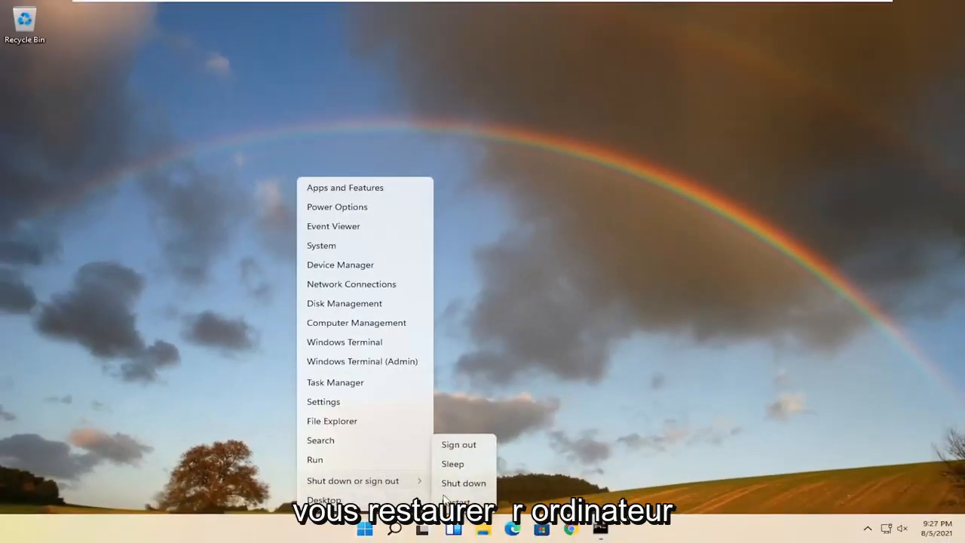